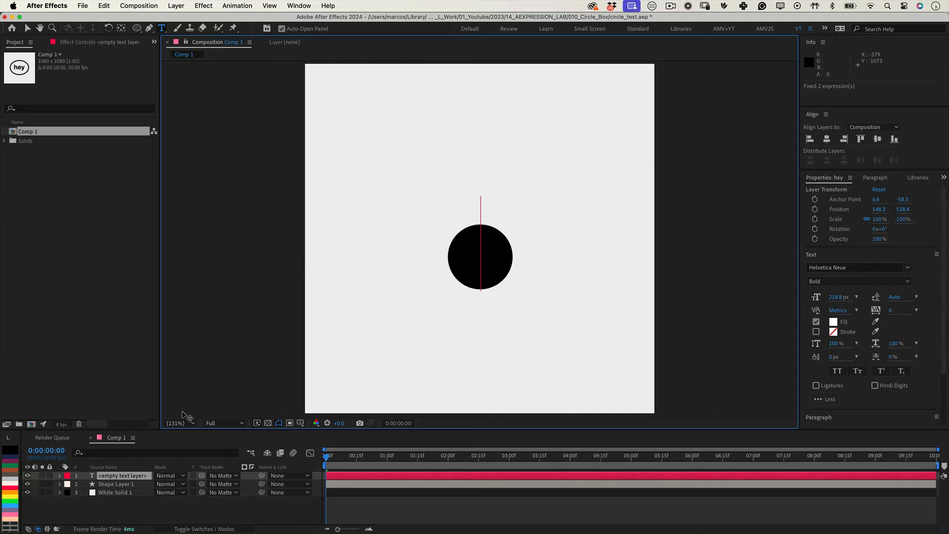
Step: Switch to Comp 2 holding the 'hey' text layer, circle Shape Layer 1 and white solid
{"action": "type", "text": "just easy"}
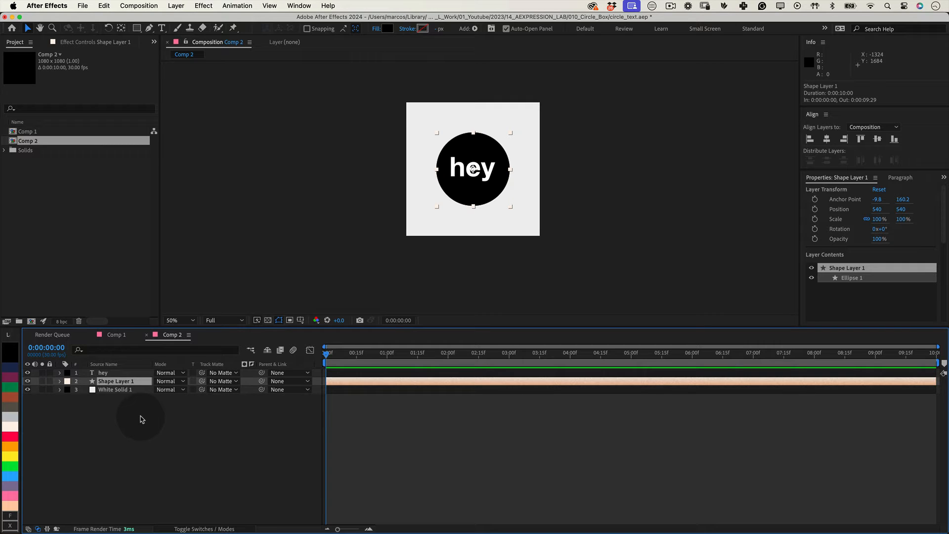
Step: Select Shape Layer 1 and add an expression to its Scale property
{"action": "left_click", "coordinate": [59, 380]}
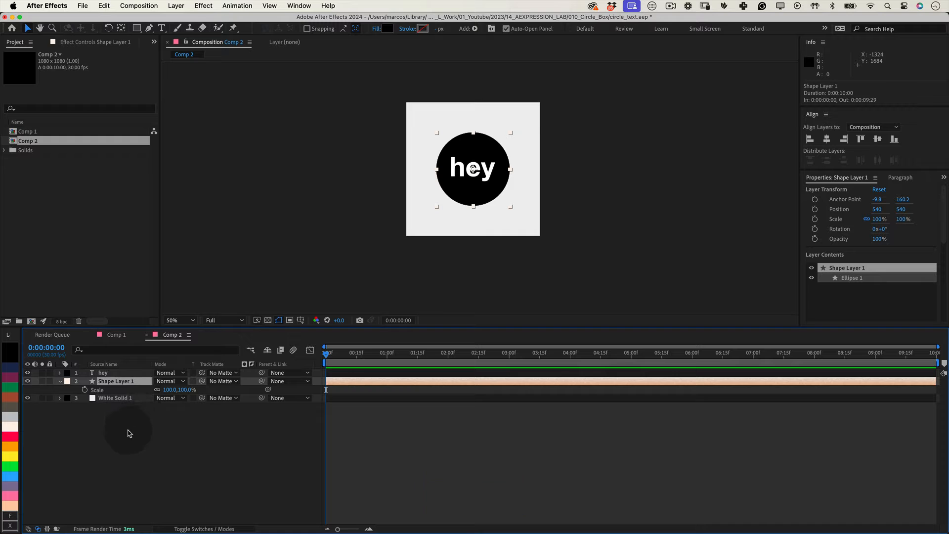
{"action": "left_click", "coordinate": [85, 389]}
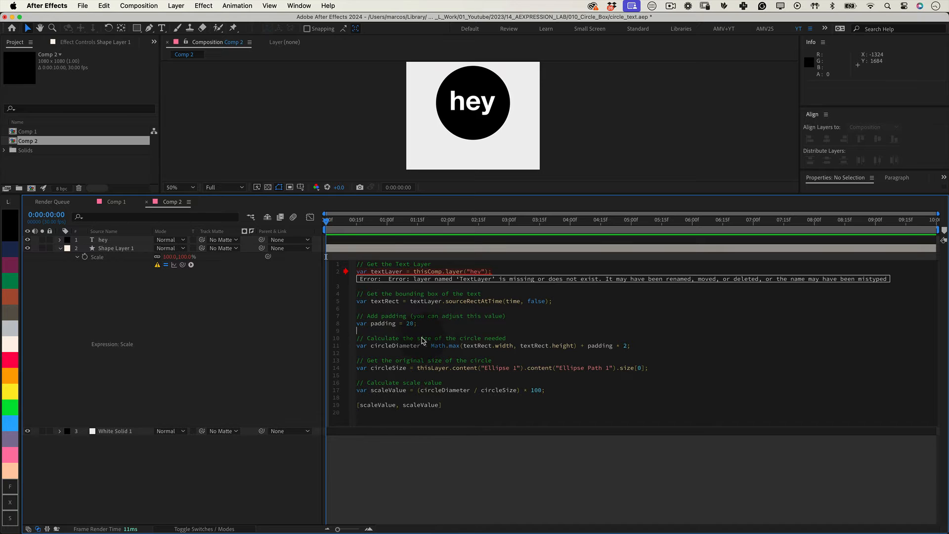
Step: Adjust the scale expression's padding values (7, then 5) so the circle fits the text
{"action": "type", "text": "7"}
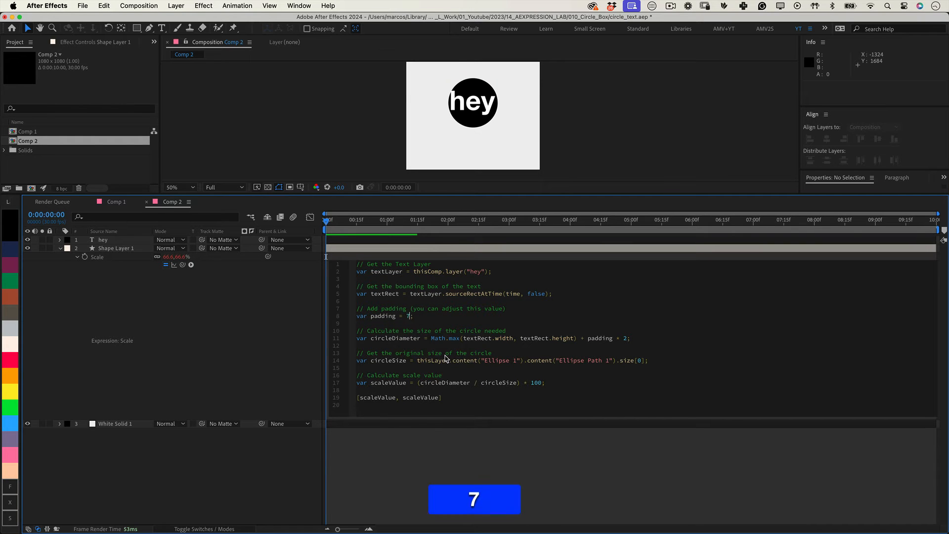
{"action": "type", "text": "5"}
{"action": "left_click", "coordinate": [473, 102]}
{"action": "type", "text": "hi :)"}
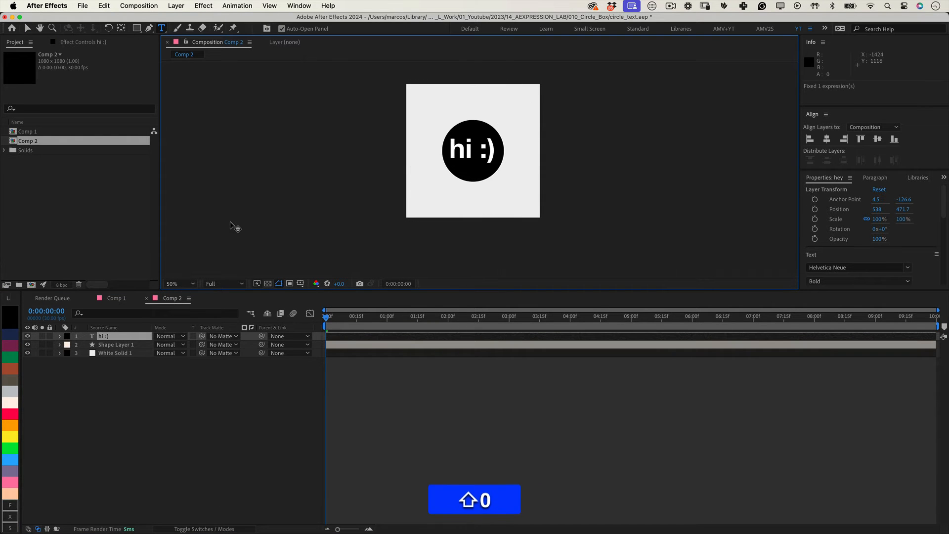
Step: Add a Position expression to Shape Layer 1 and fix its text-layer reference to centre the circle
{"action": "left_click", "coordinate": [258, 396]}
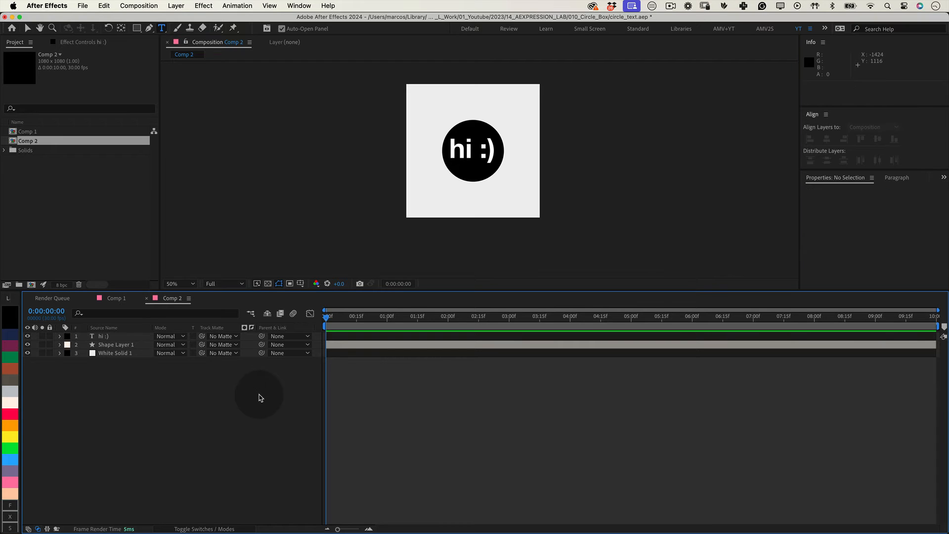
{"action": "mouse_move", "coordinate": [120, 348]}
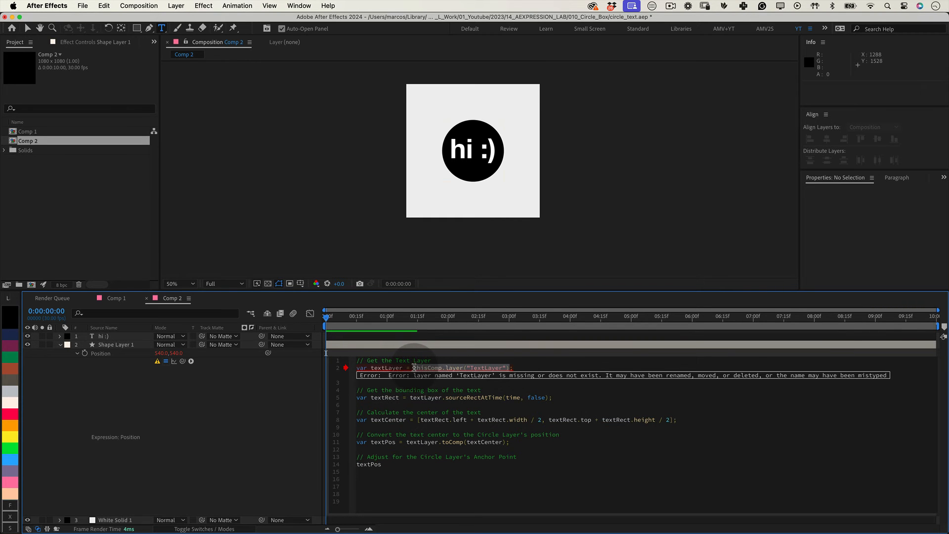
{"action": "double_click", "coordinate": [112, 344]}
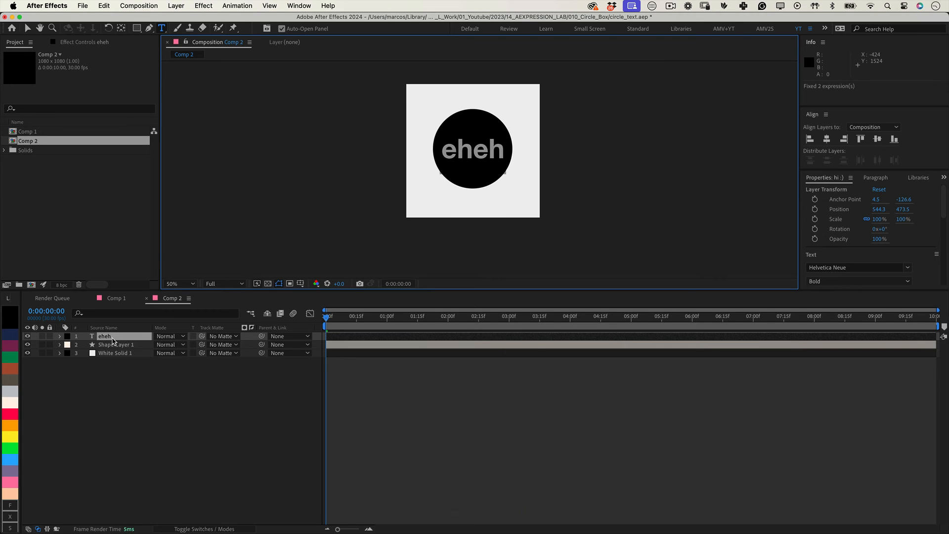
Step: Retype the text as 'great' then 'Sub' to confirm the circle resizes and recentres
{"action": "type", "text": "great"}
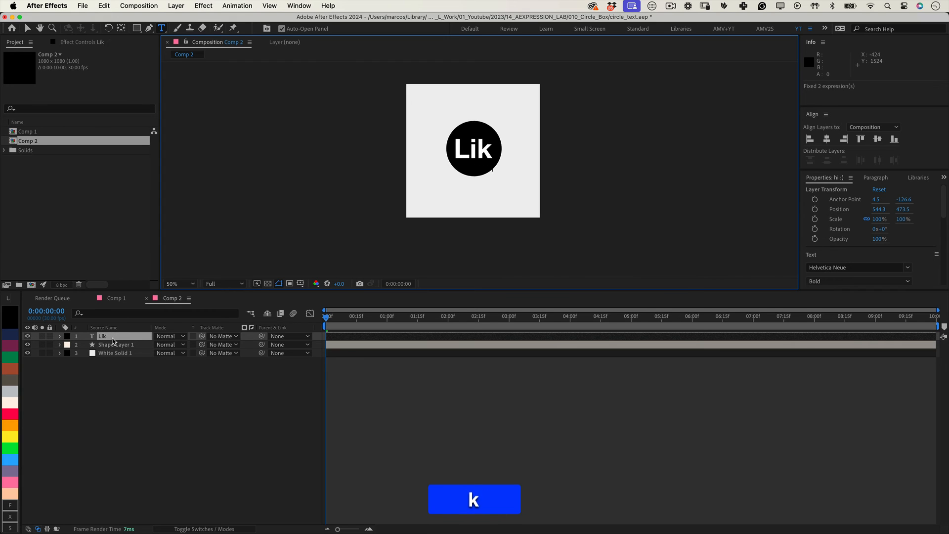
{"action": "type", "text": "Sub"}
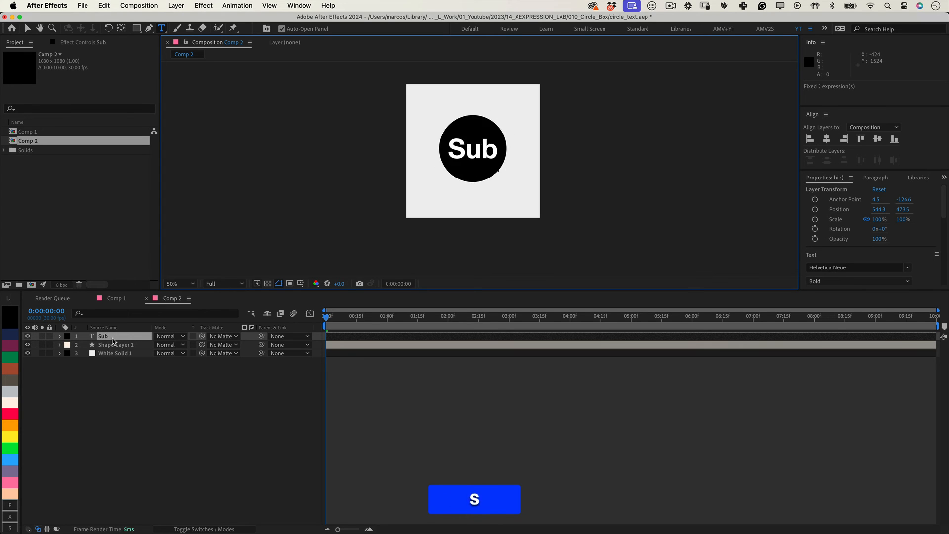